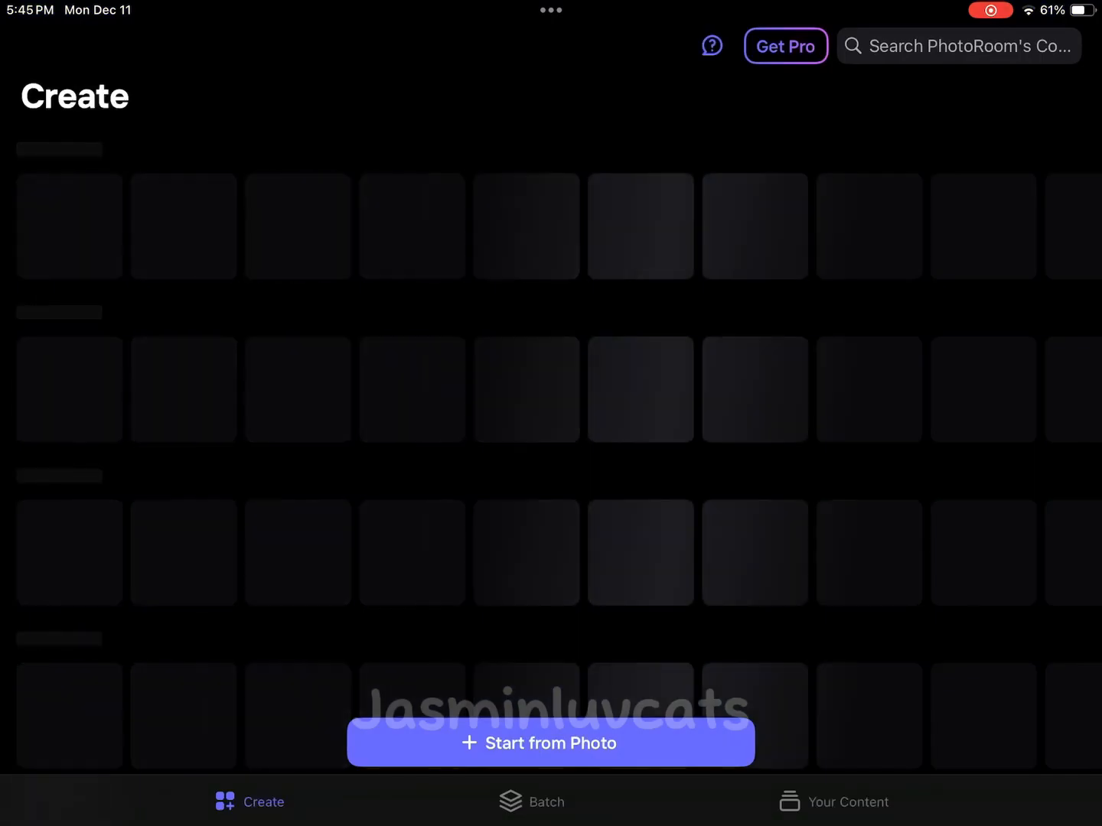
# - Start a project from the camera roll's green blocky avatar photo, background removed
pyautogui.click(551, 743)
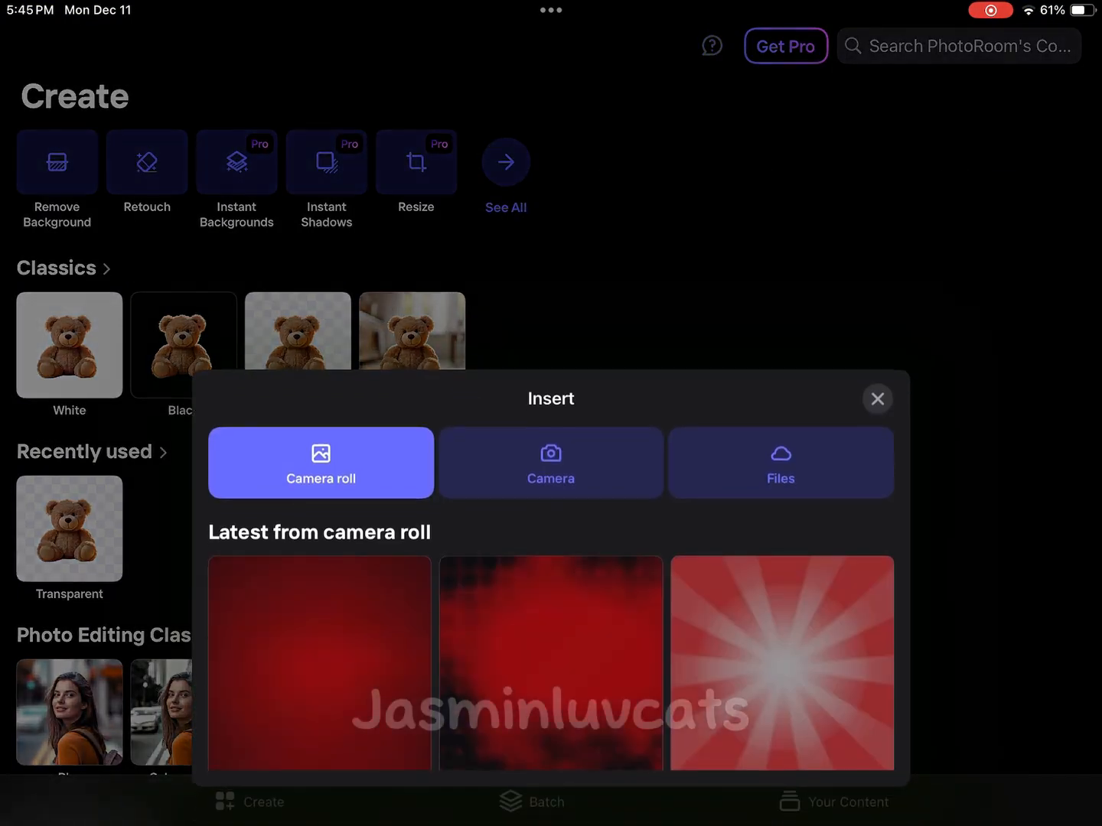
pyautogui.scroll(-3)
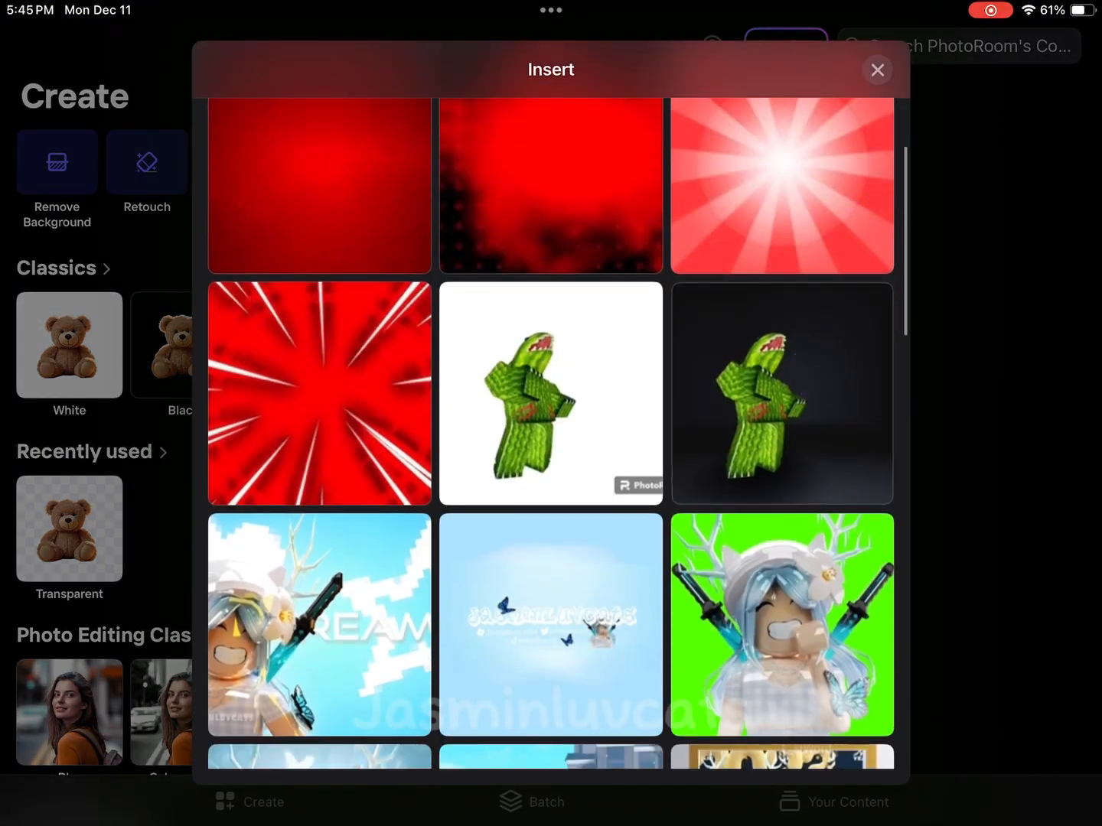
pyautogui.click(551, 395)
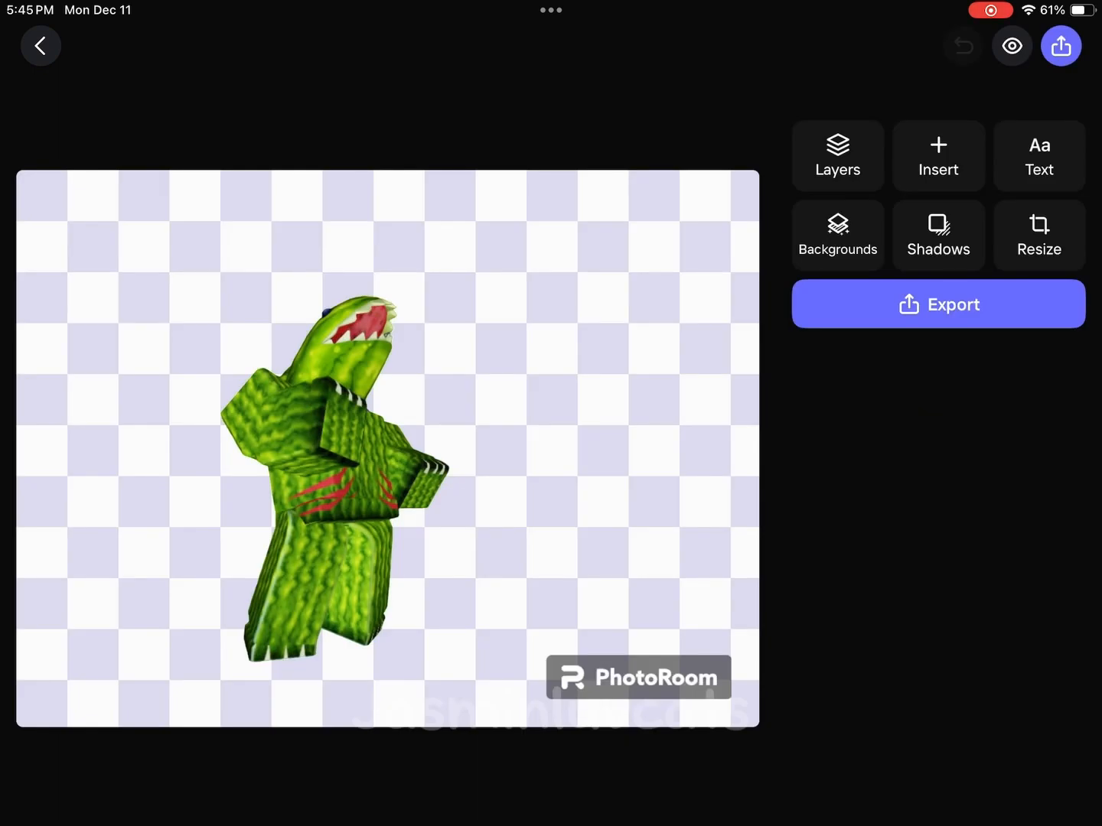
# - Select the avatar cutout to show its shadow, outline, adjust and filter options
pyautogui.click(937, 235)
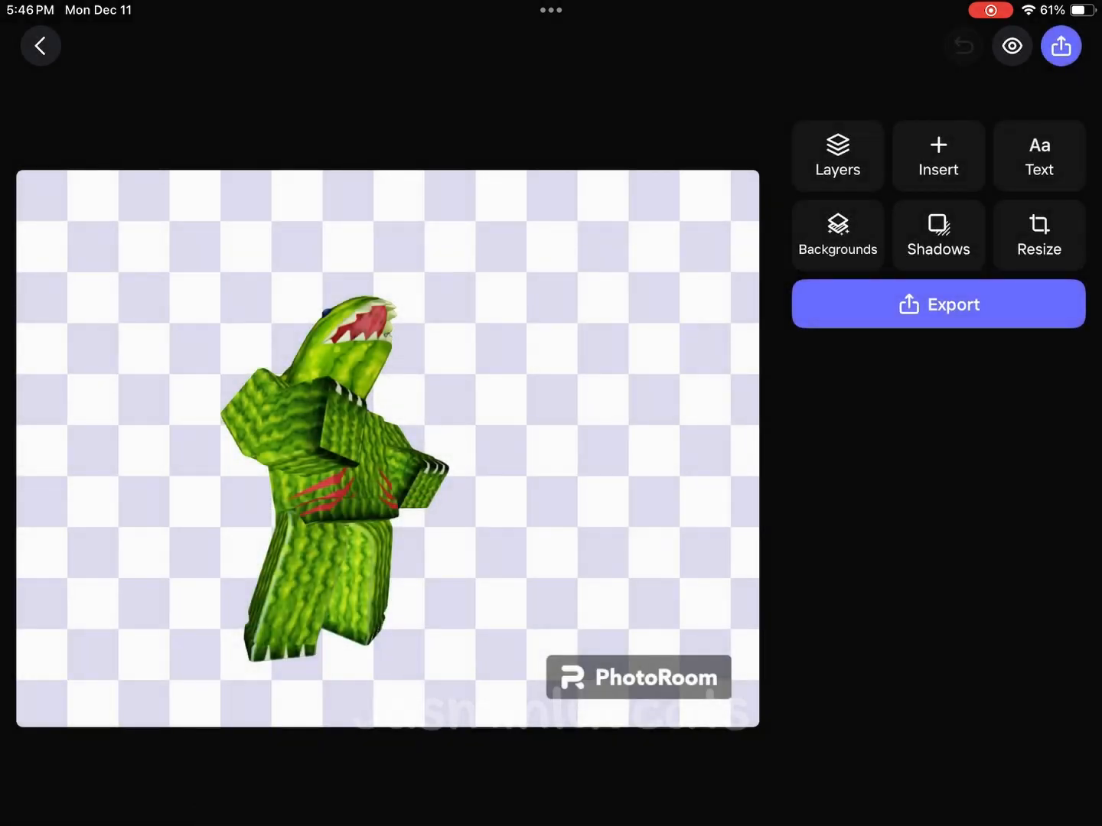
pyautogui.click(333, 474)
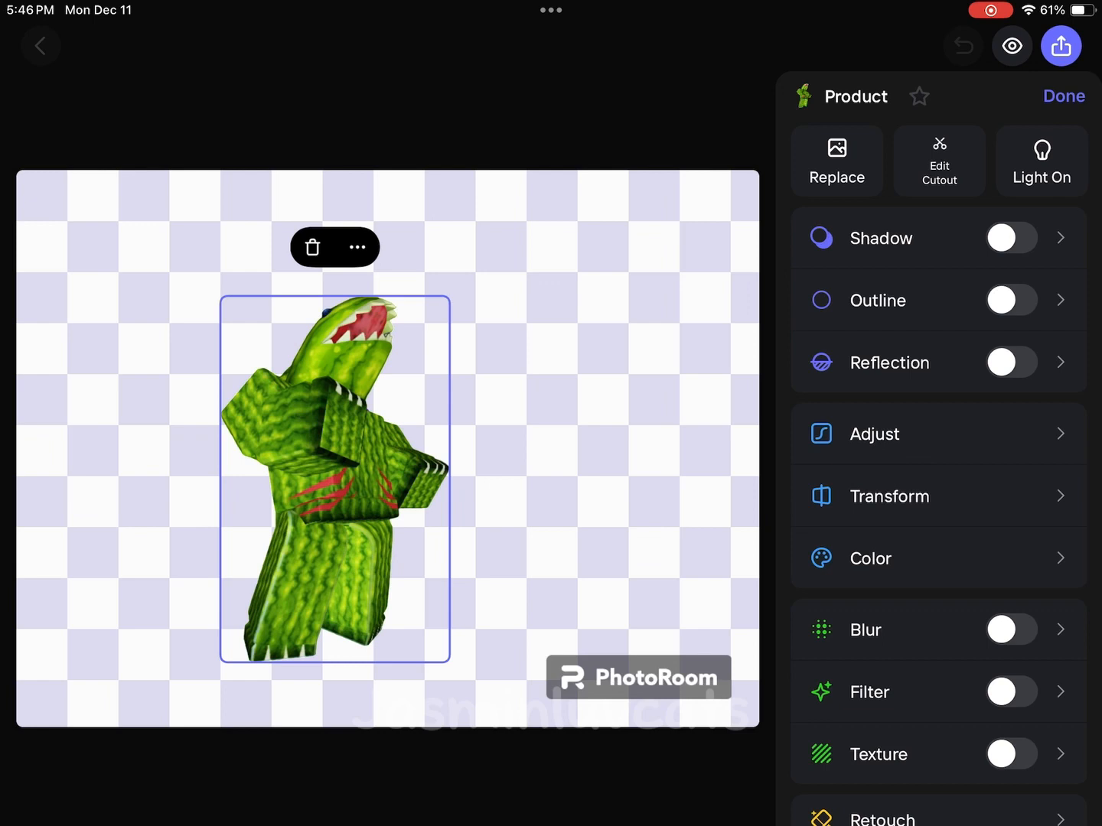
# - Enable a drop shadow on the avatar at intensity 94 and enter shadow positioning
pyautogui.click(1010, 237)
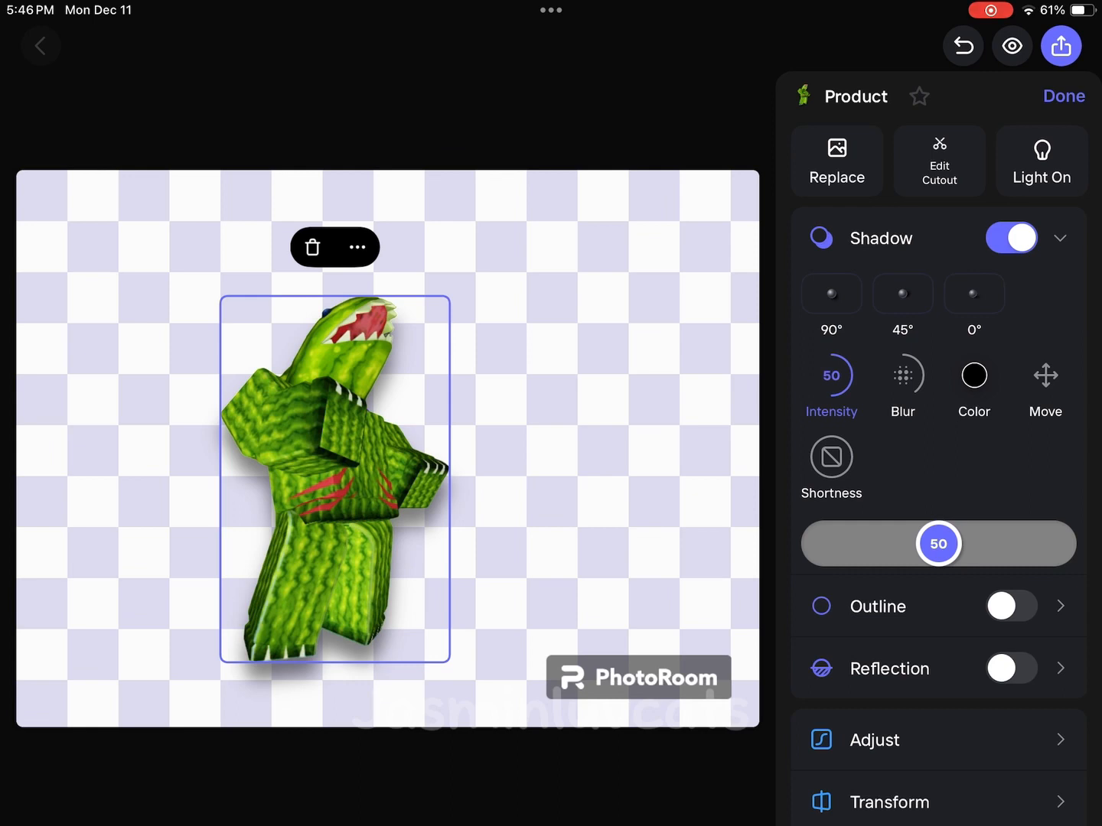
pyautogui.moveTo(938, 544); pyautogui.dragTo(1052, 544)
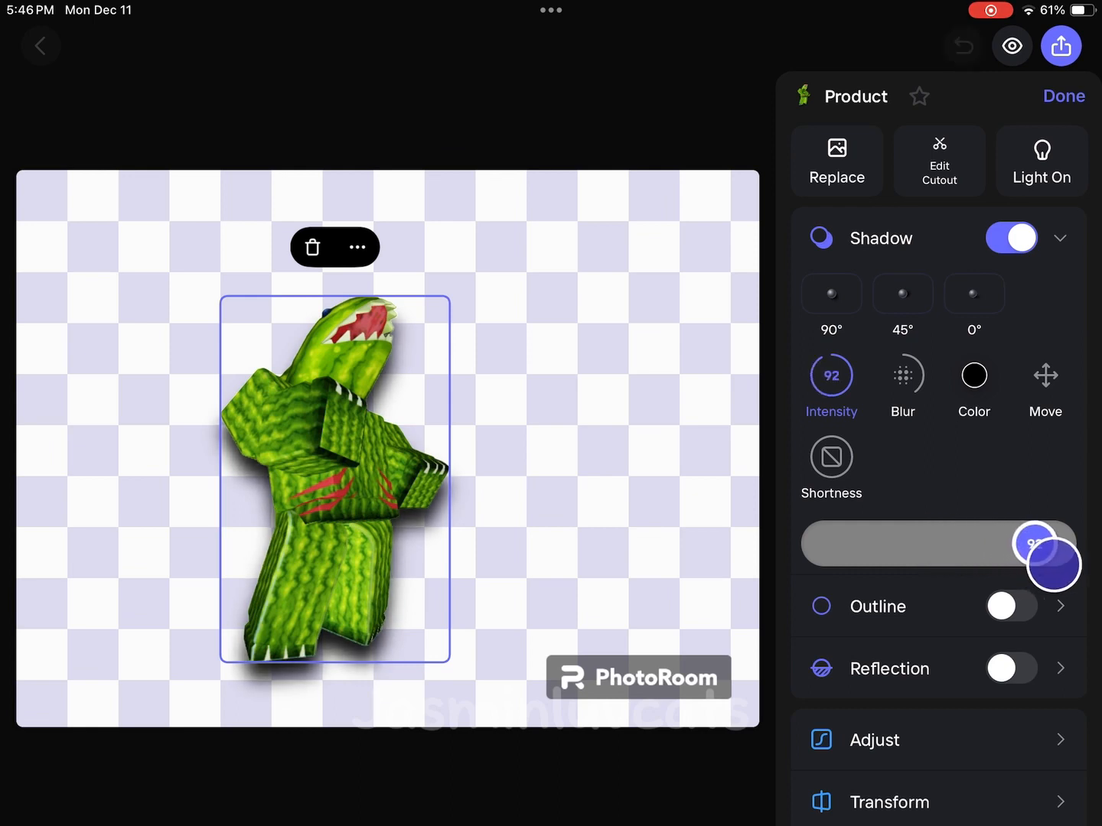
pyautogui.moveTo(1053, 563); pyautogui.dragTo(1039, 545)
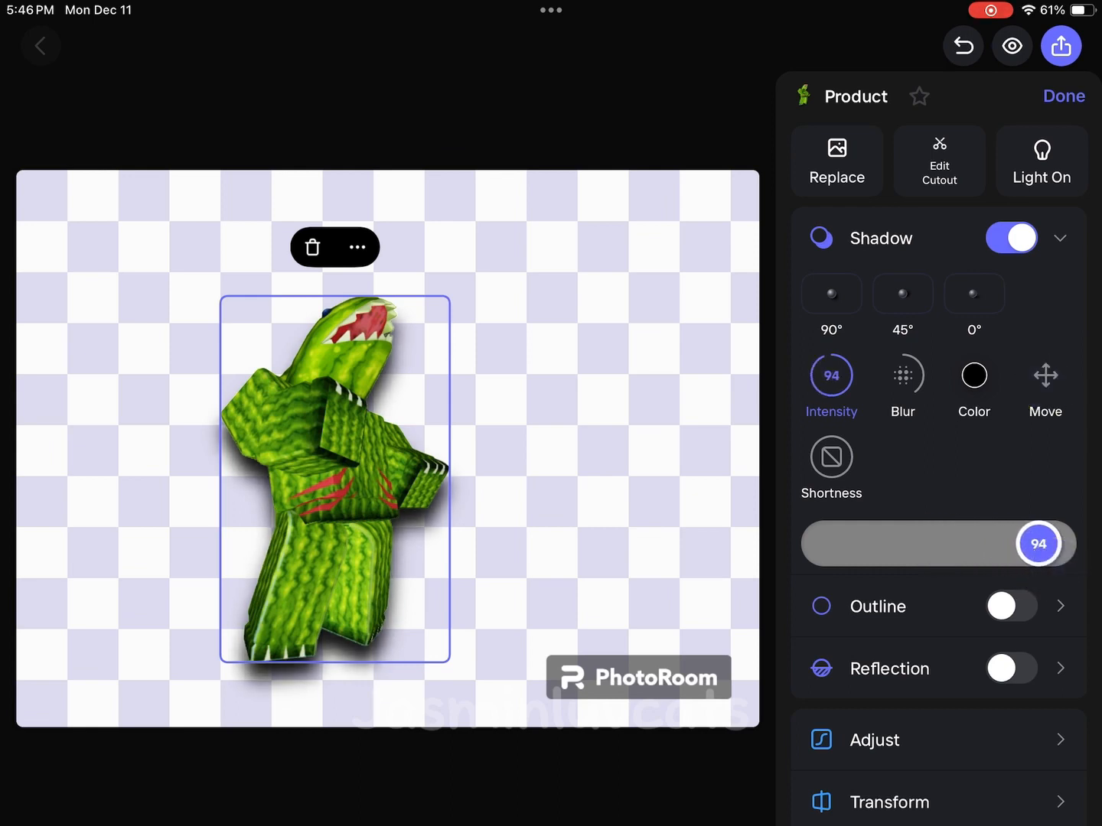
pyautogui.click(1043, 389)
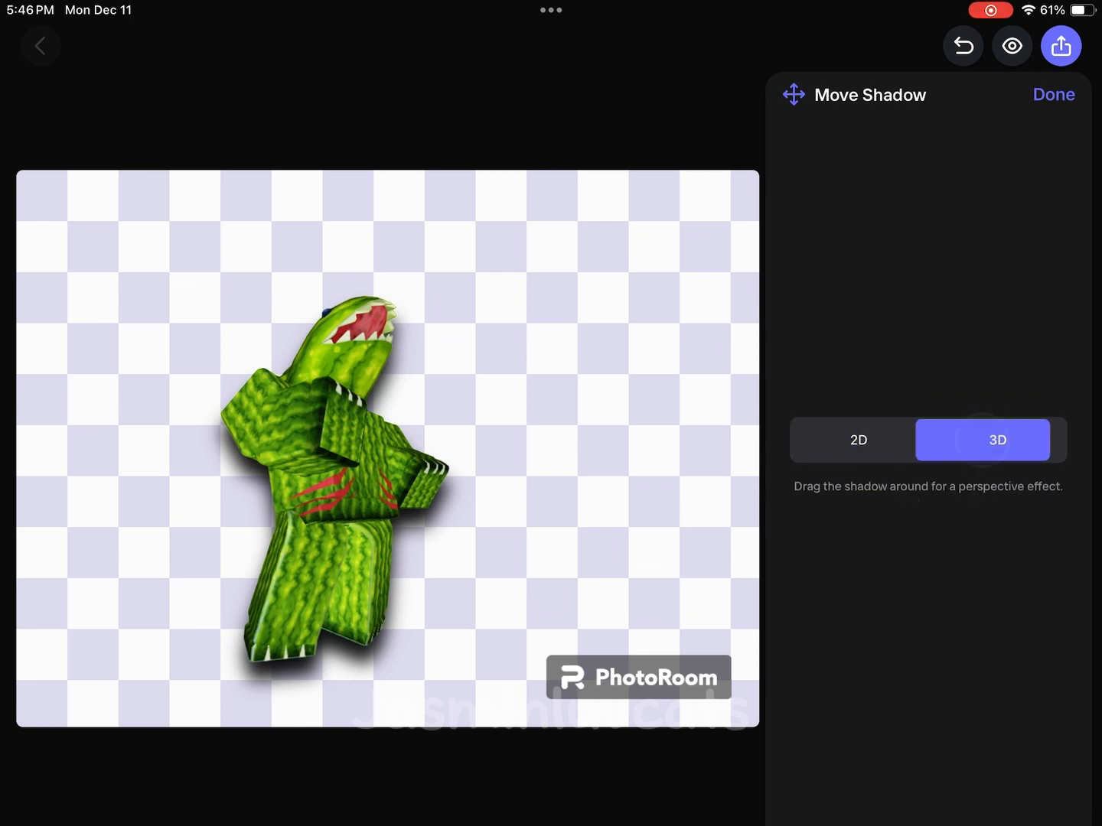
# - Move the shadow in 2D to sit just left of the avatar and confirm it
pyautogui.click(857, 439)
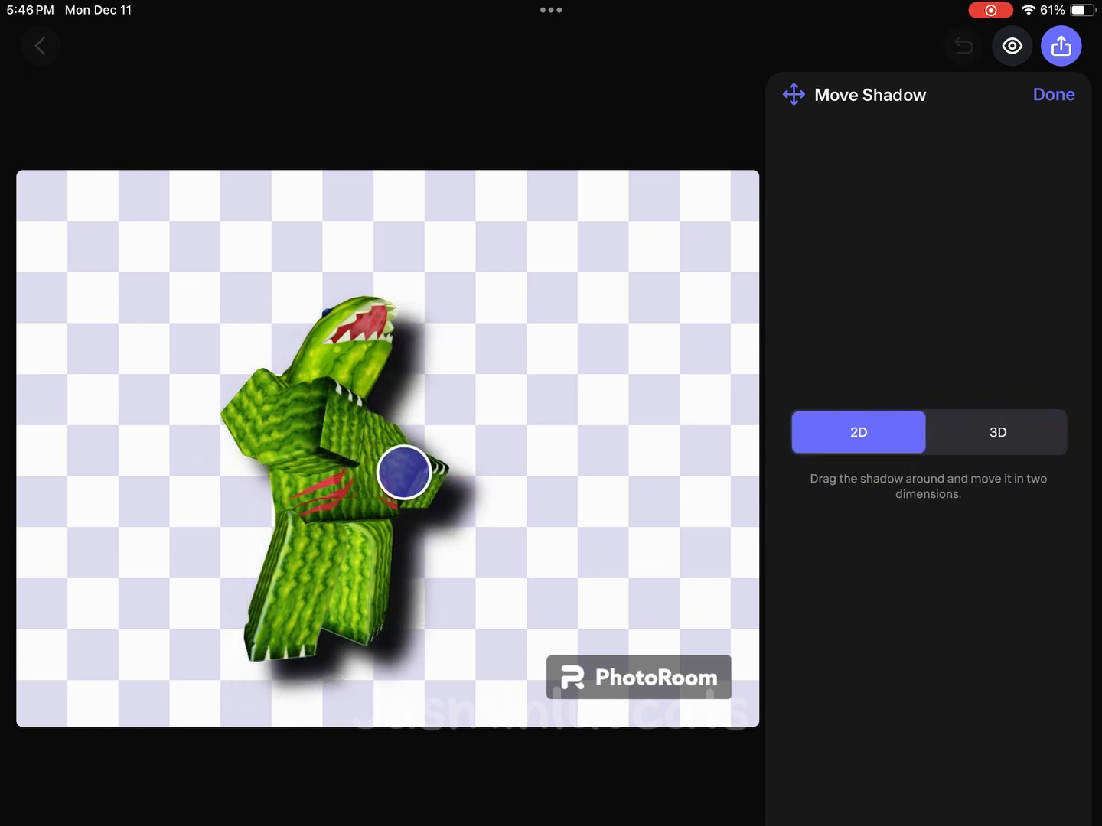
pyautogui.moveTo(404, 472); pyautogui.dragTo(391, 462)
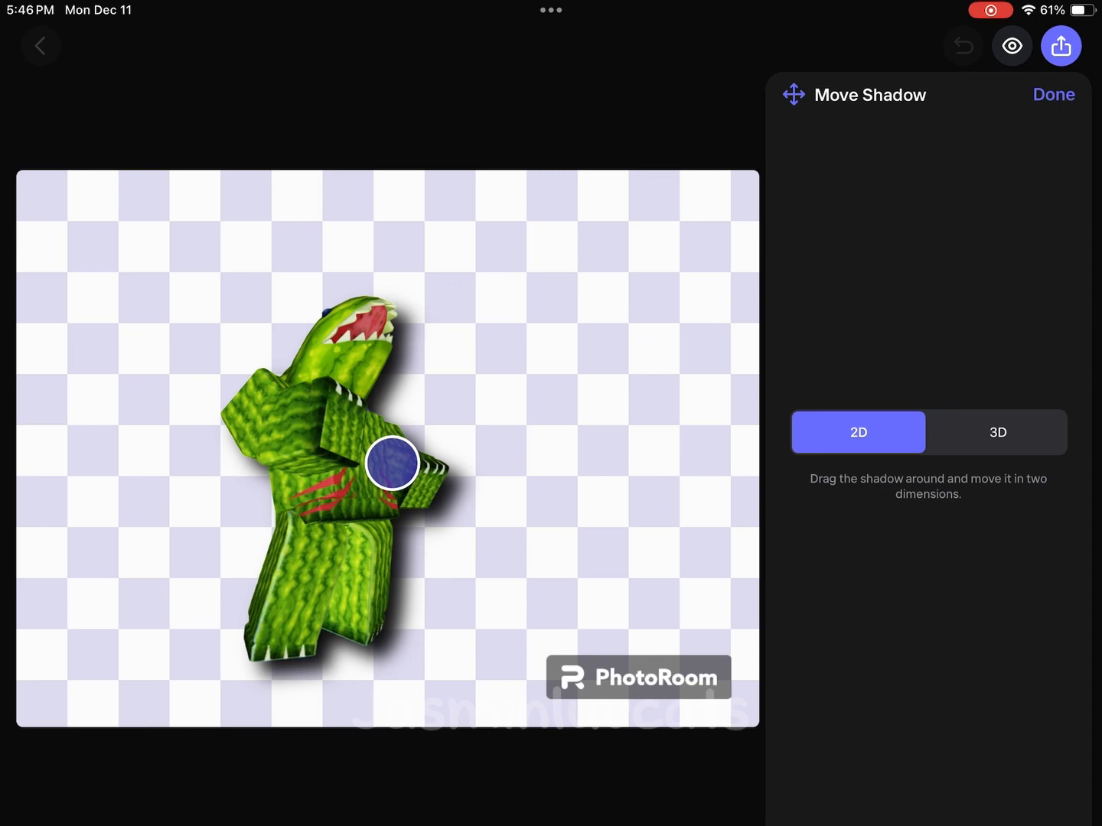
pyautogui.moveTo(392, 463); pyautogui.dragTo(370, 457)
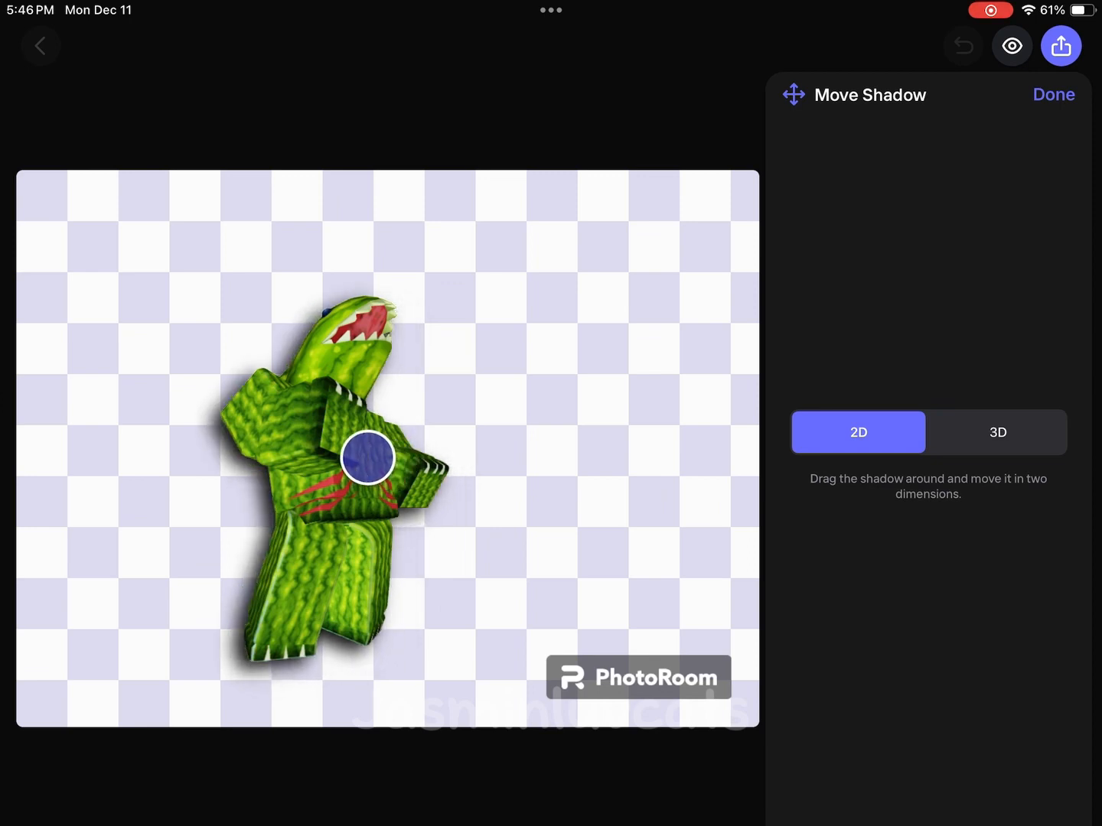
pyautogui.moveTo(369, 457); pyautogui.dragTo(369, 456)
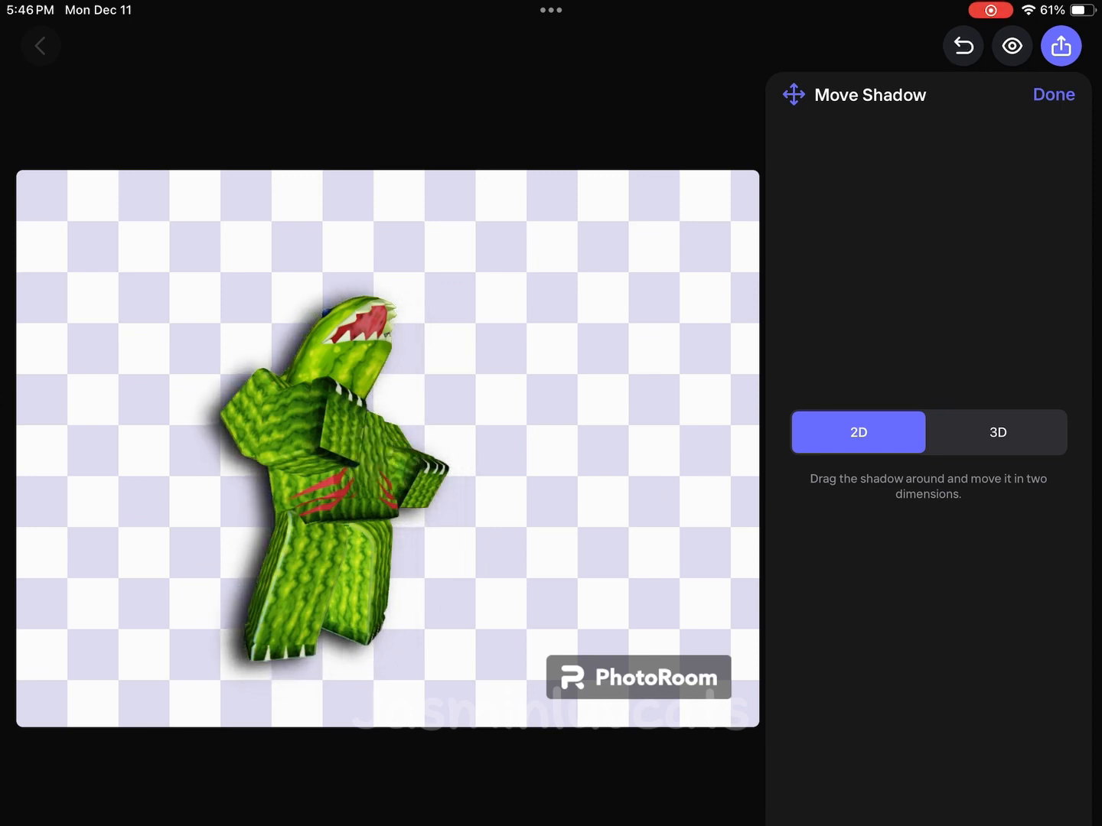
pyautogui.click(1060, 46)
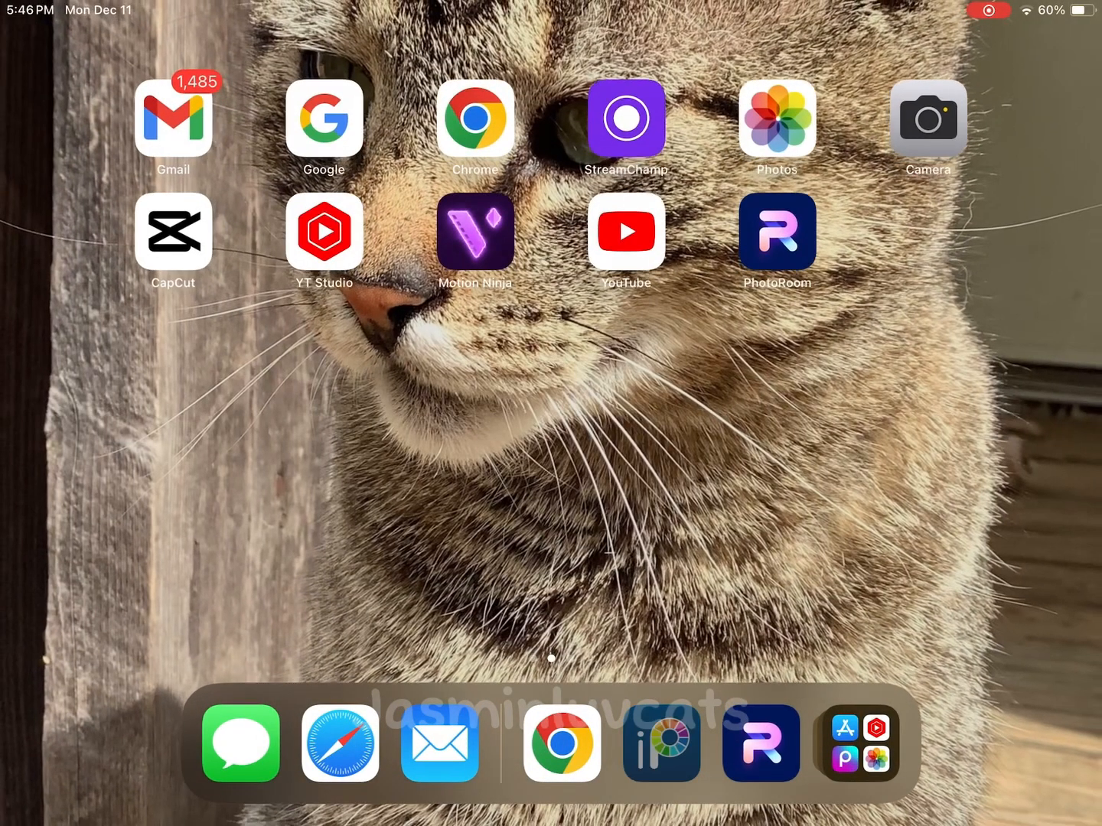
# - Launch ibisPaint and dismiss its update notice before importing the avatar
pyautogui.click(661, 743)
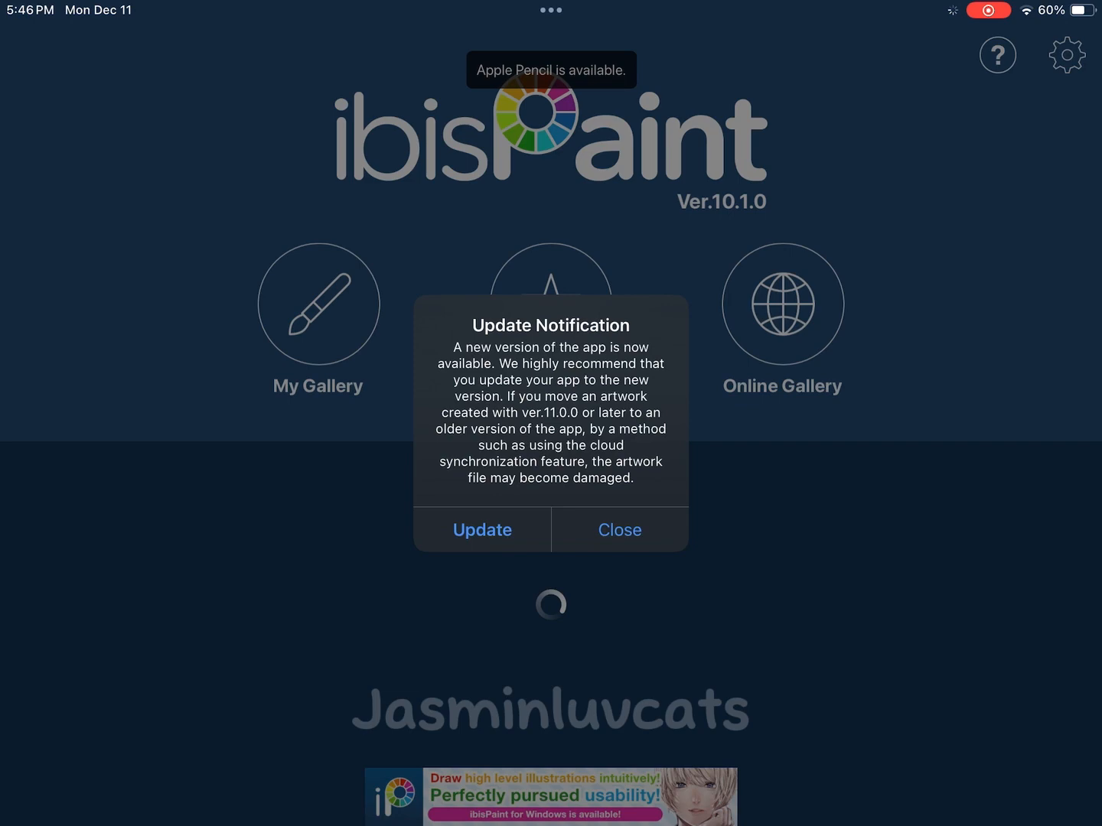
pyautogui.click(618, 529)
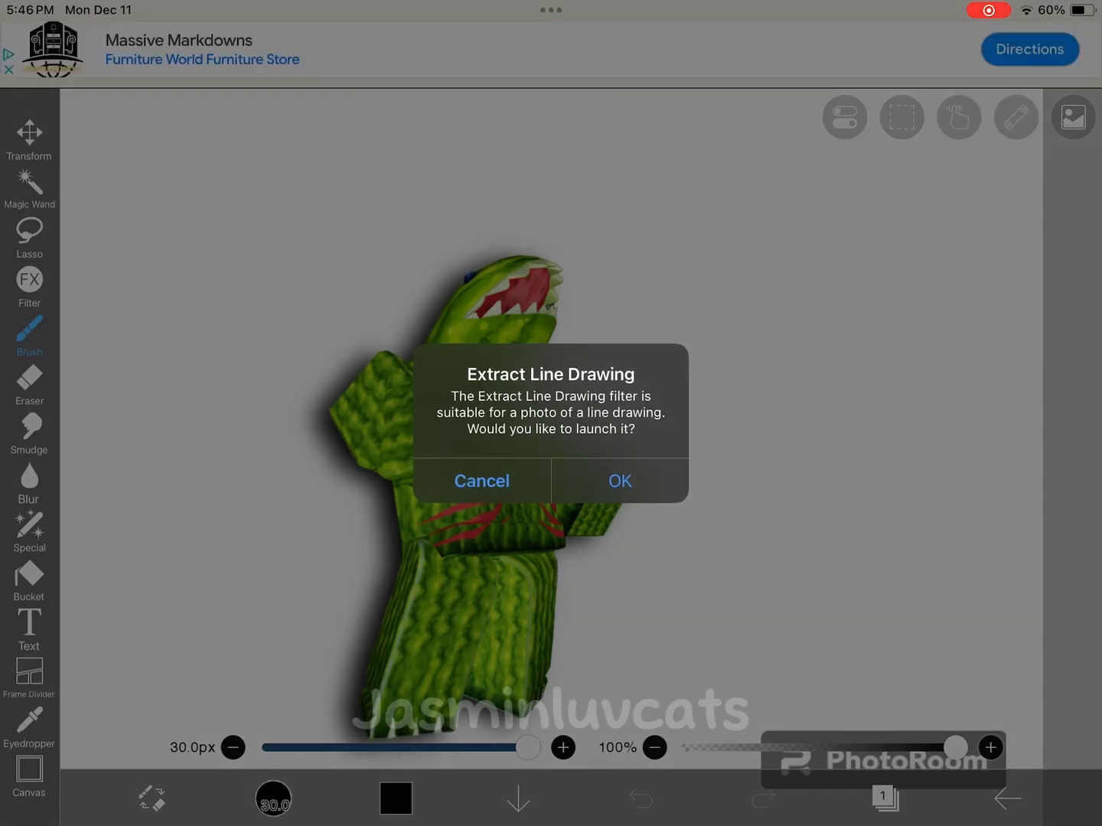
# - Skip line-drawing extraction and apply a Relief filter with flatness 18% and height 722px
pyautogui.click(481, 480)
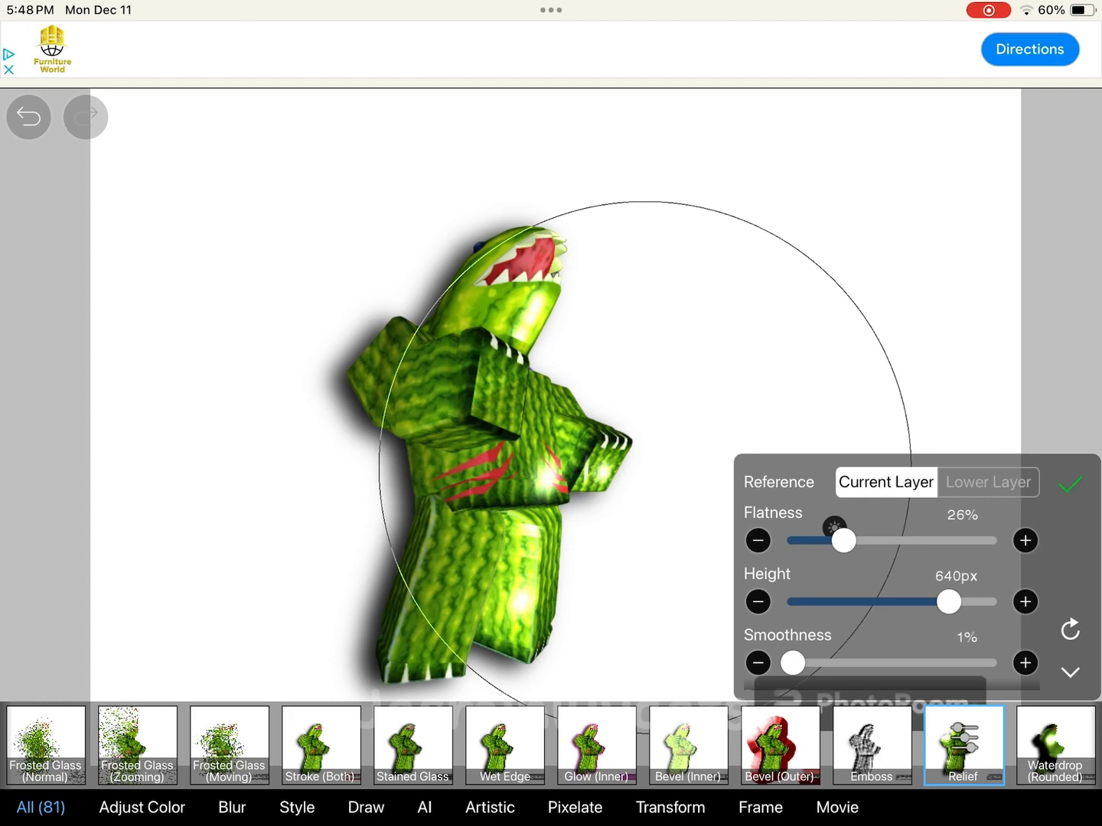
pyautogui.scroll(-3)
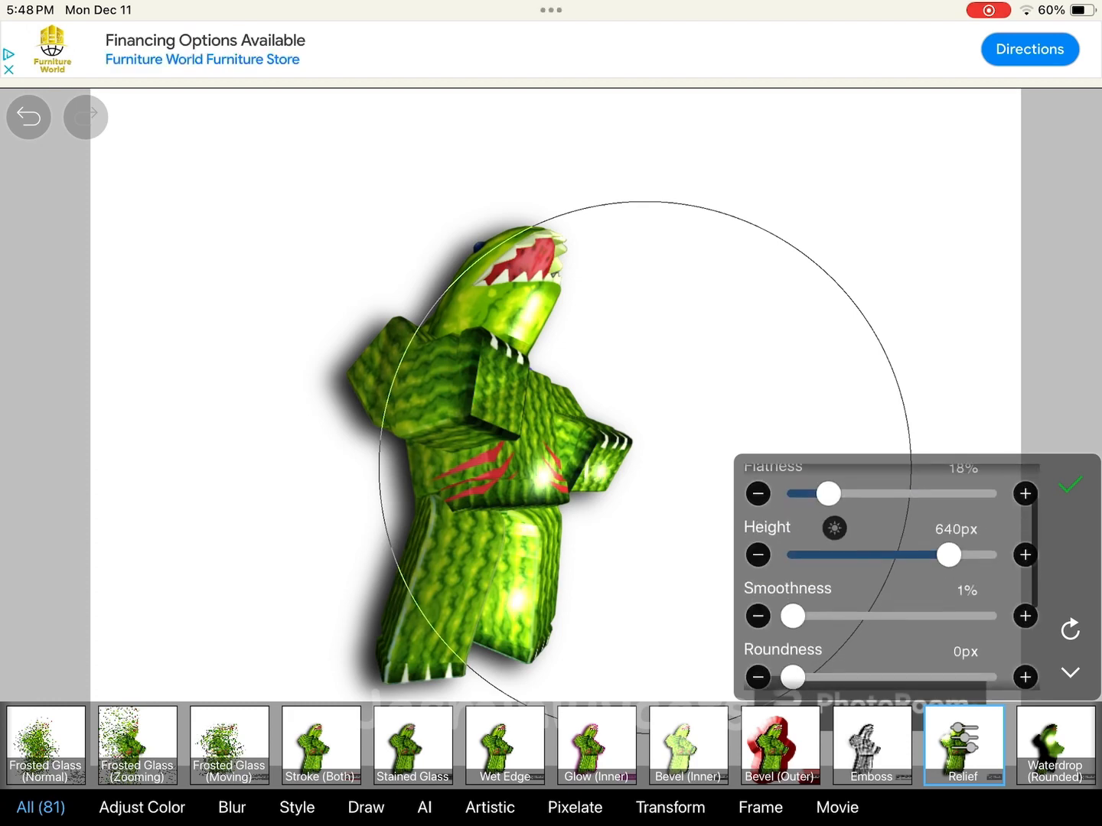
pyautogui.moveTo(949, 553); pyautogui.dragTo(967, 597)
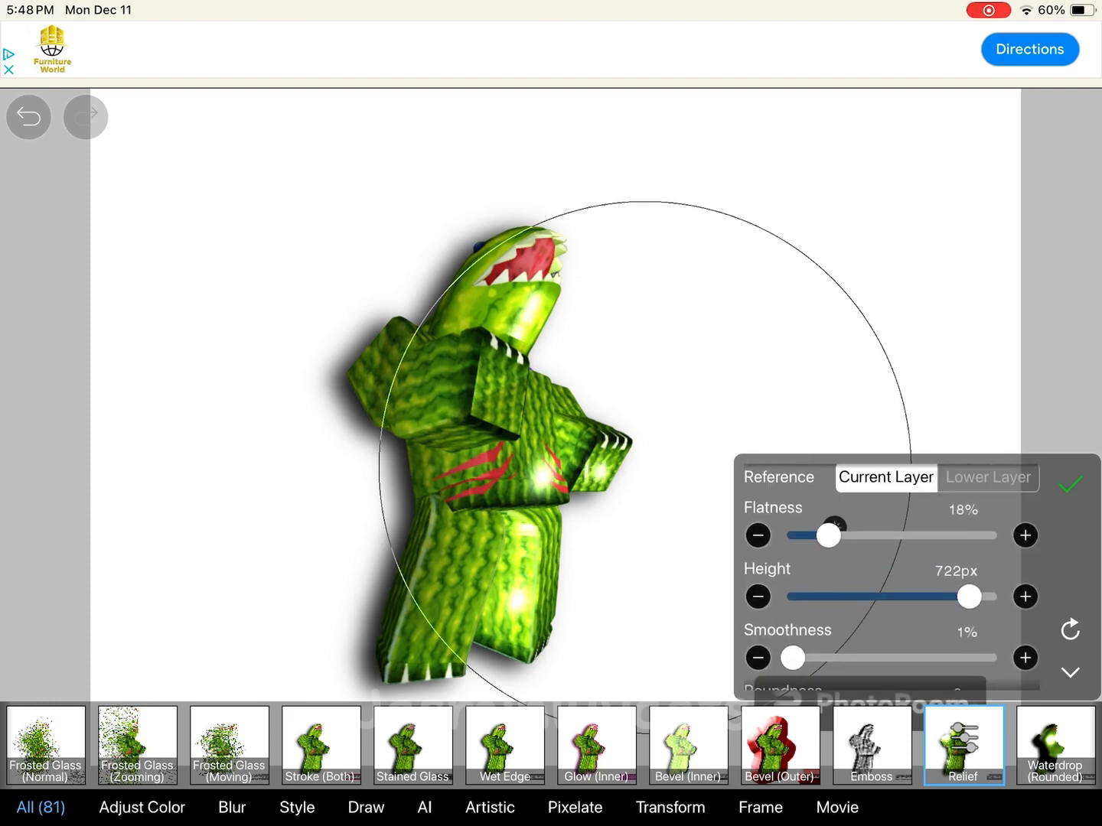
pyautogui.moveTo(967, 596); pyautogui.dragTo(992, 602)
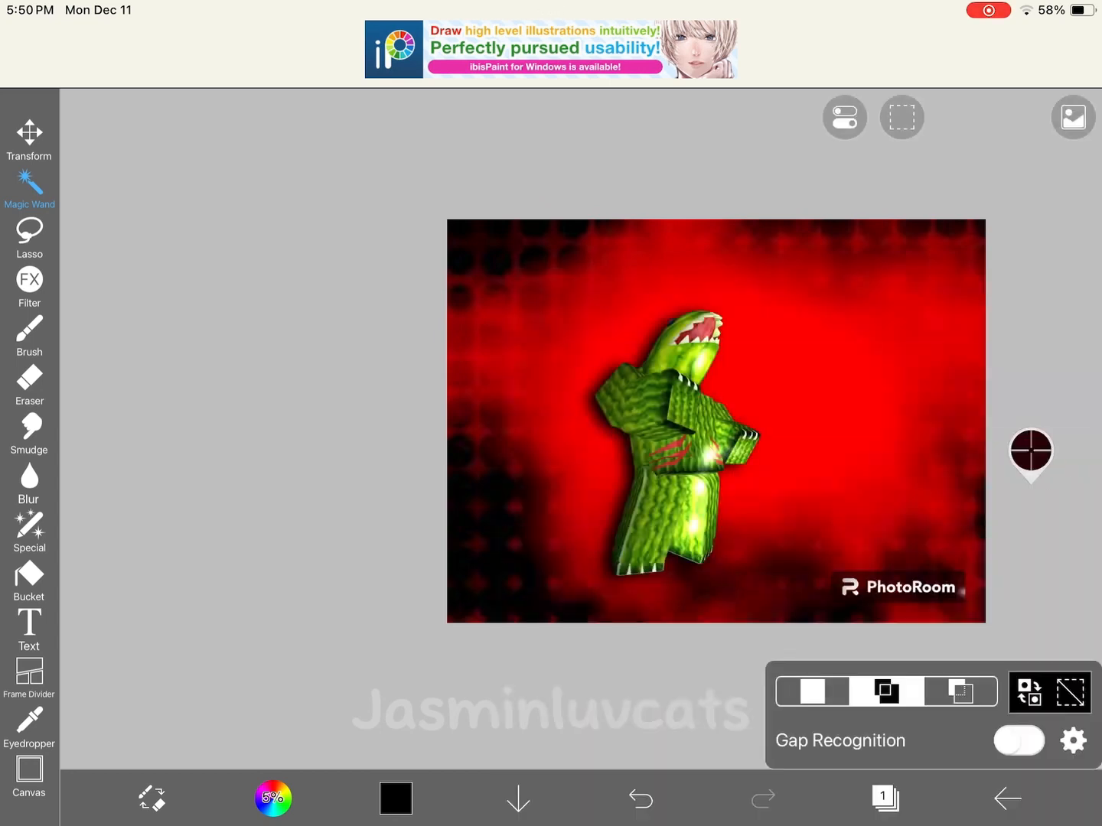
# - Bring up the save options with PNG export for the finished avatar on red halftone
pyautogui.click(1007, 798)
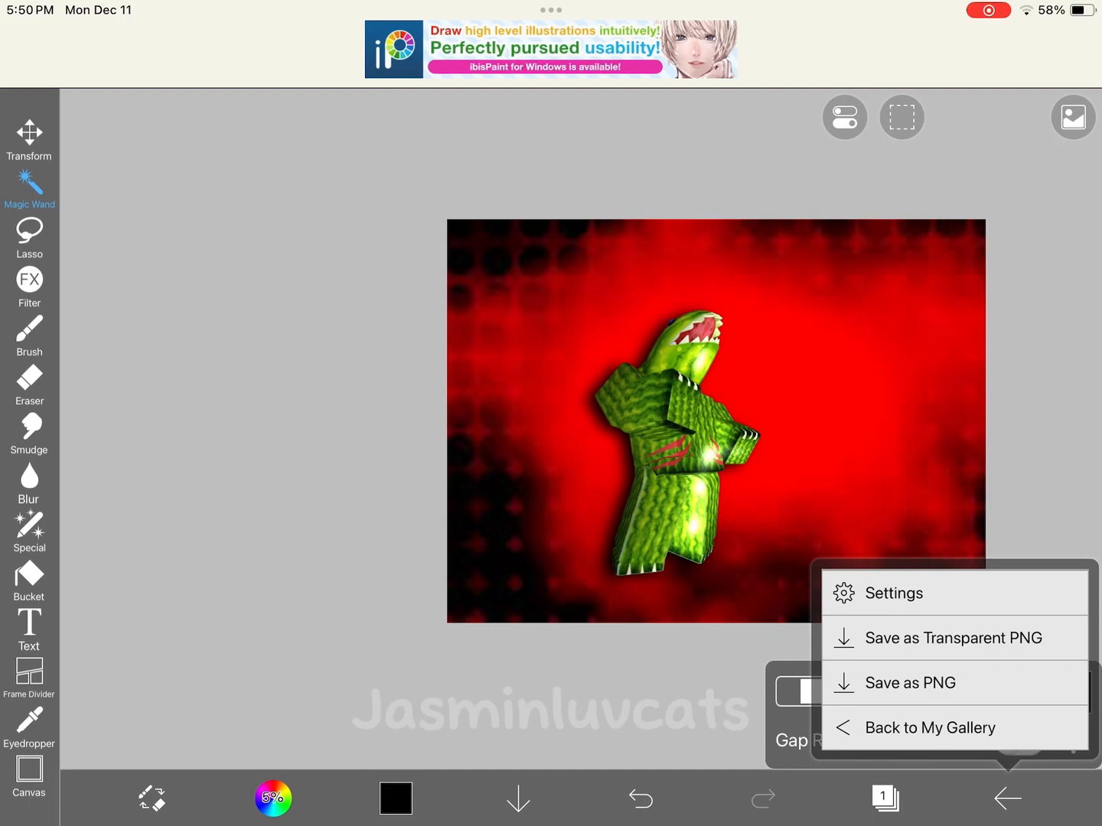